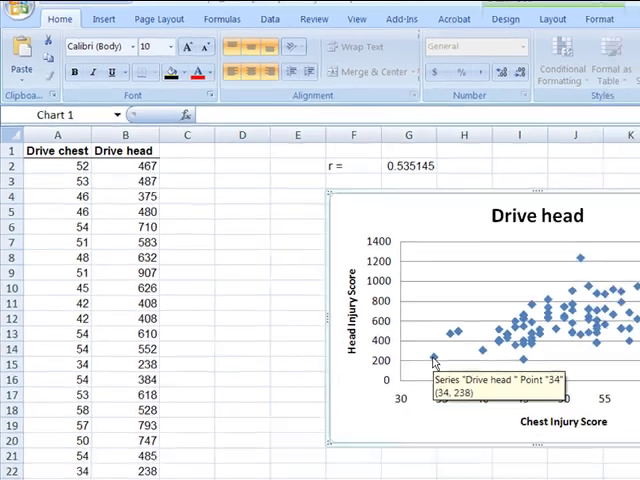
Add a linear trendline showing its equation, y = 14.871x − 134.8, to the Drive head chart.
right_click(490, 320)
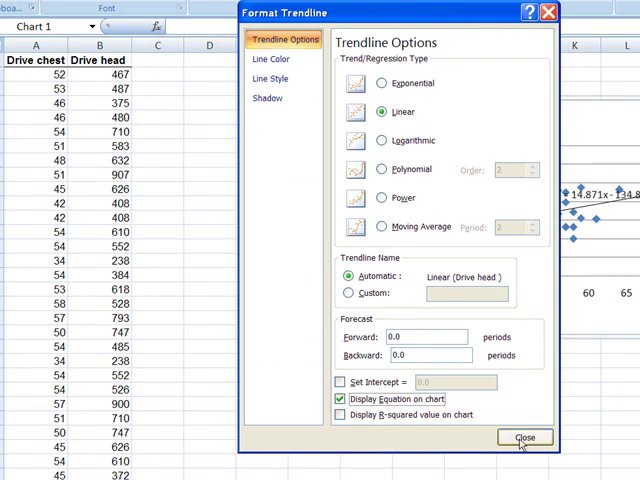
click(521, 439)
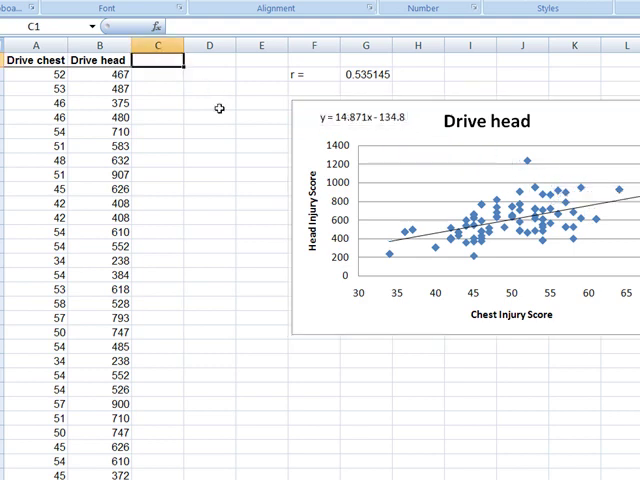
Add a centred Predicted header in C1 and enter =14.871*A2-134.8 in C2.
text(Predicted)
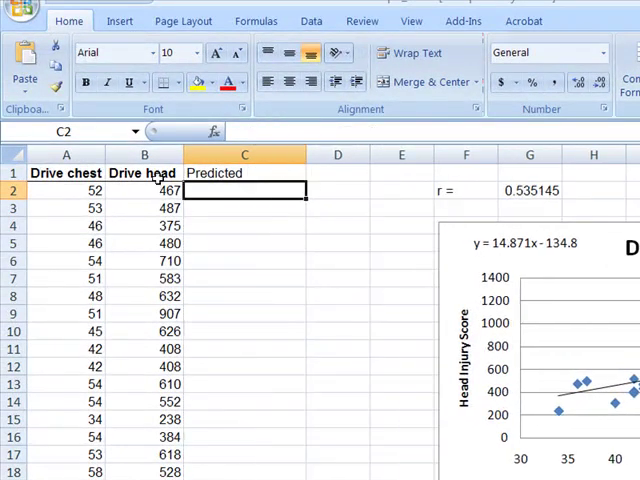
mouse_move(239, 217)
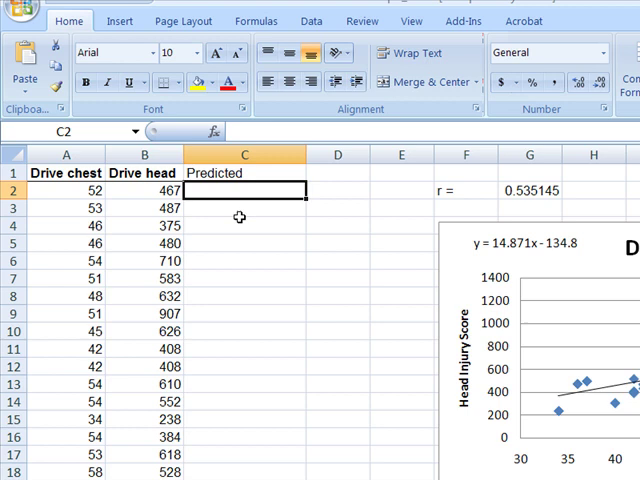
text(=)
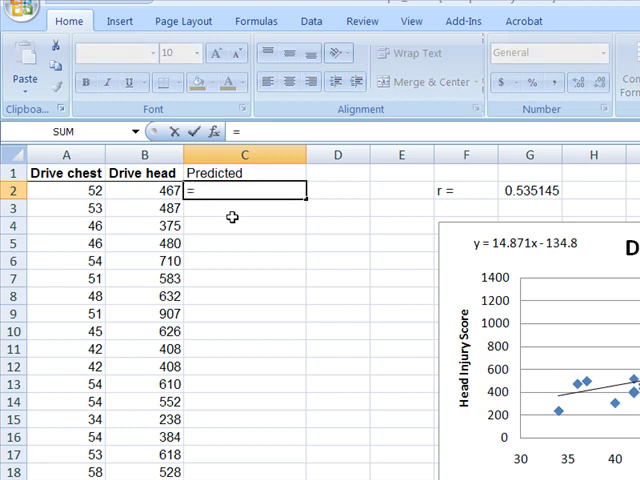
text(1)
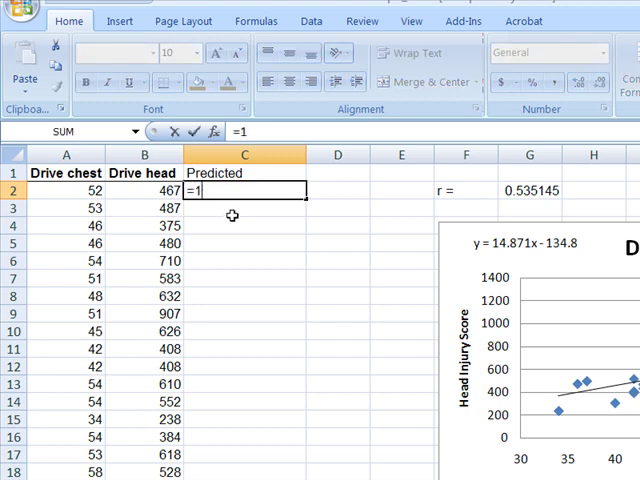
text(4.)
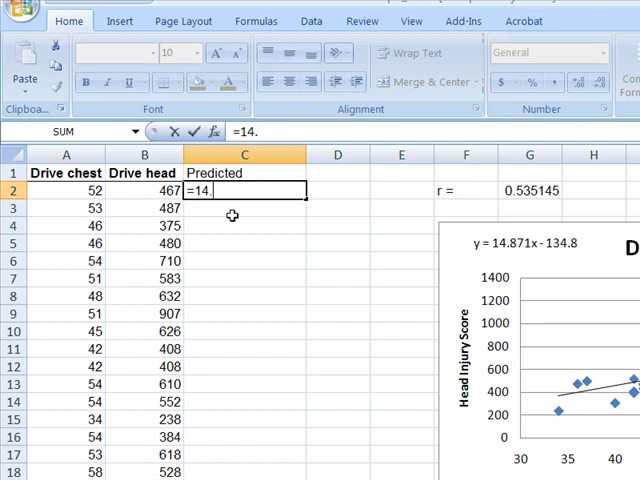
text(871)
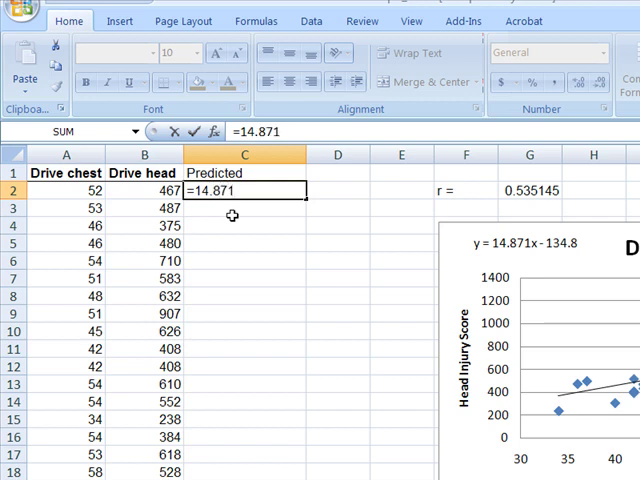
text(*)
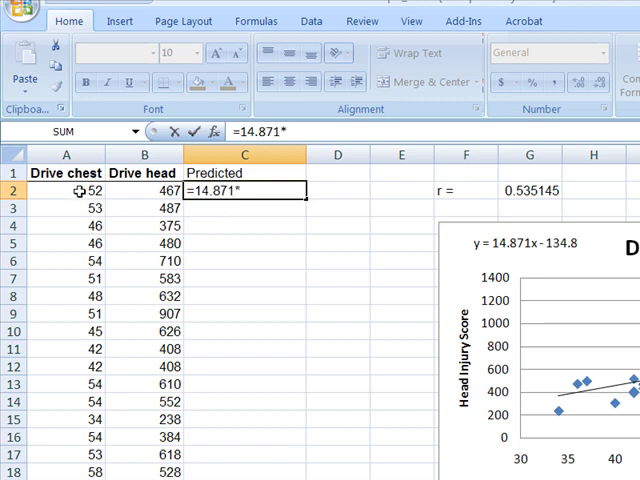
click(66, 191)
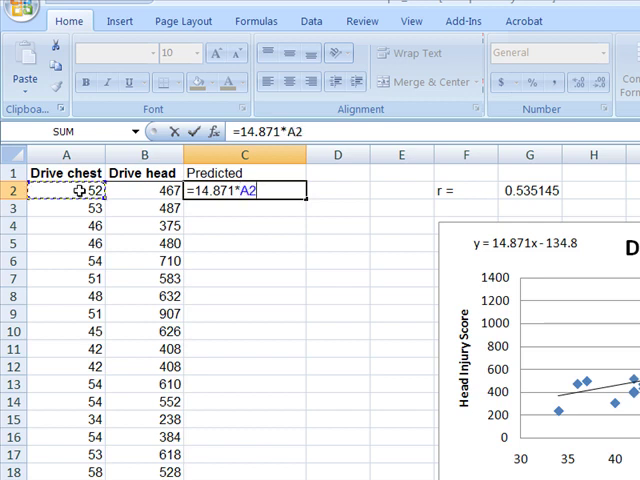
text(-134.)
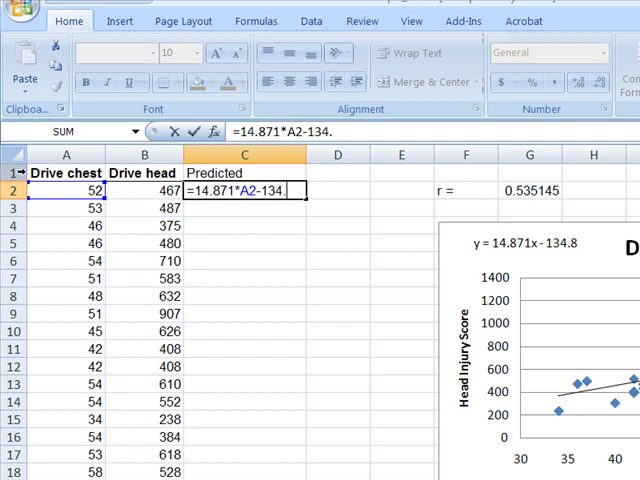
text(8)
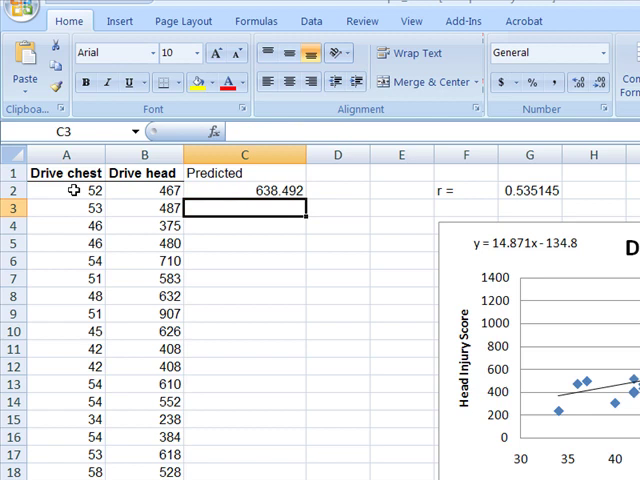
click(67, 190)
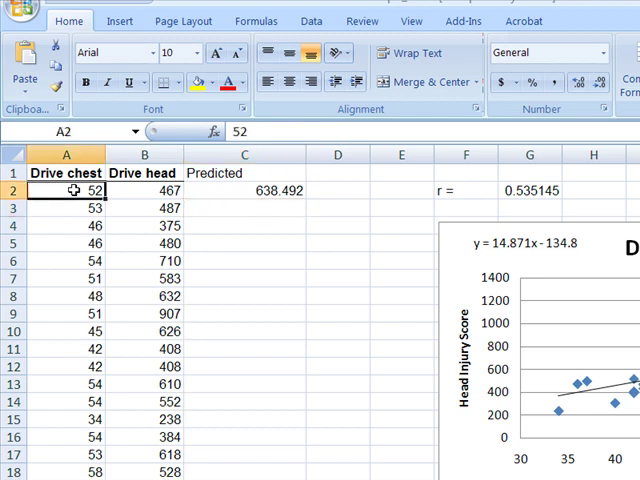
mouse_move(230, 190)
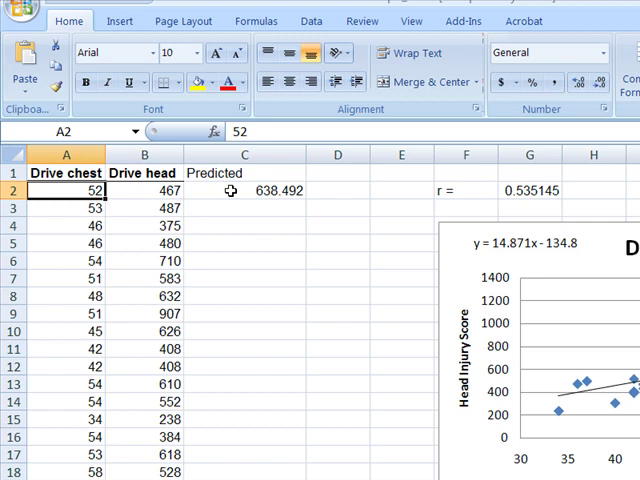
mouse_move(173, 190)
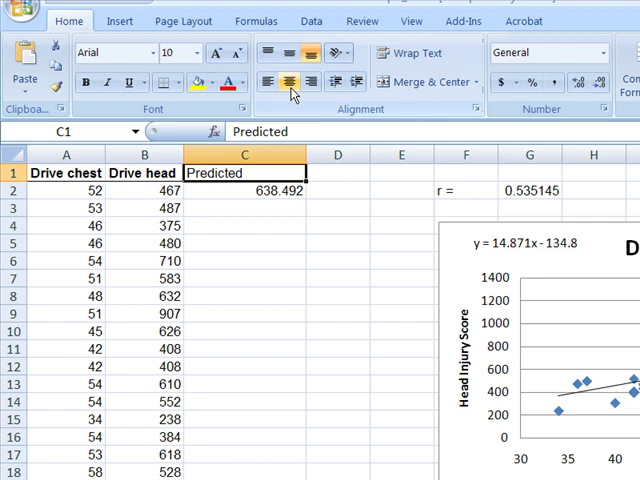
click(245, 190)
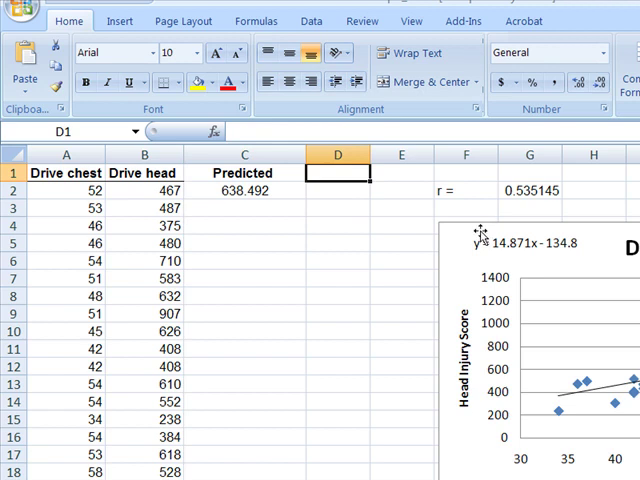
Type the Residual header and enter =B2-C2 in D2, giving -171.492.
text(Residual)
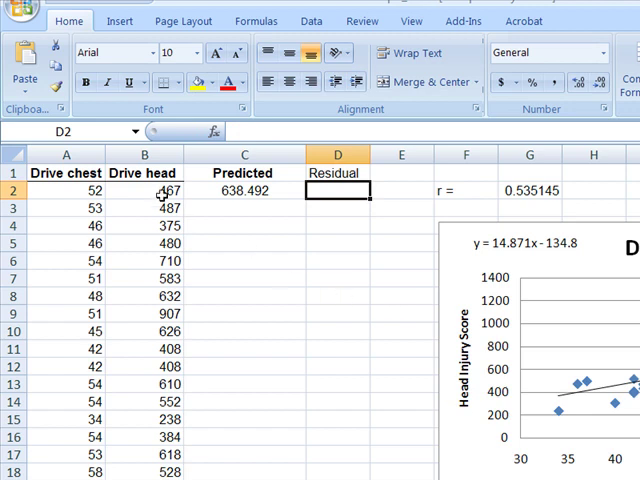
click(244, 190)
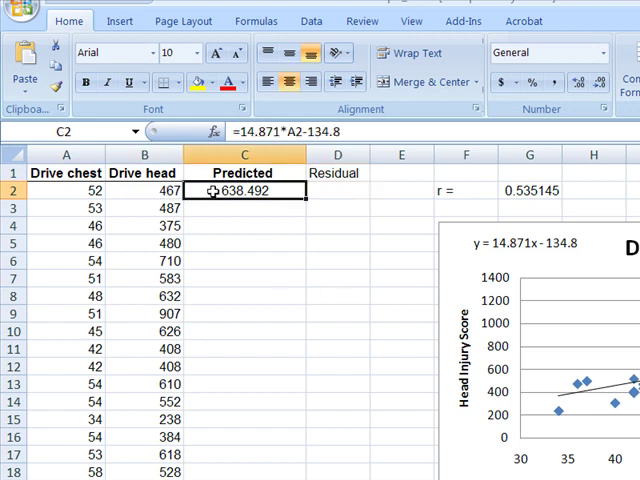
click(338, 190)
text(=)
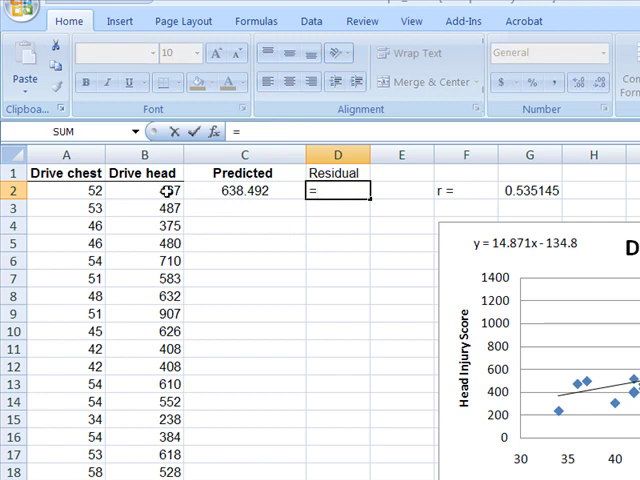
click(144, 190)
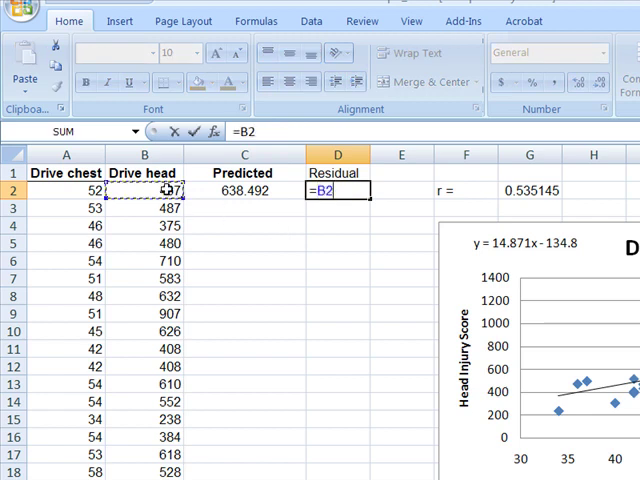
click(244, 190)
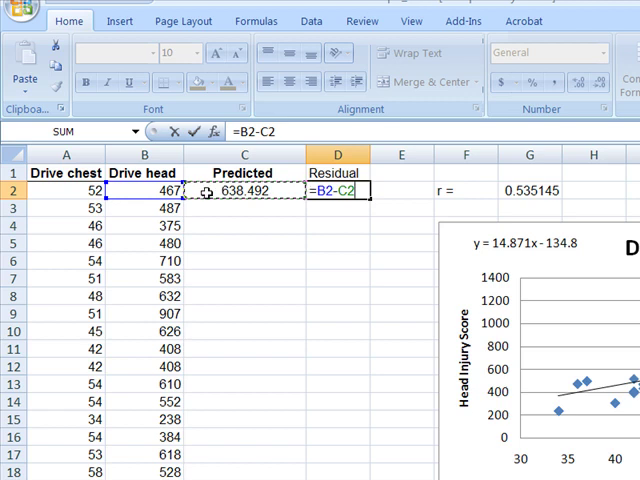
key(Enter)
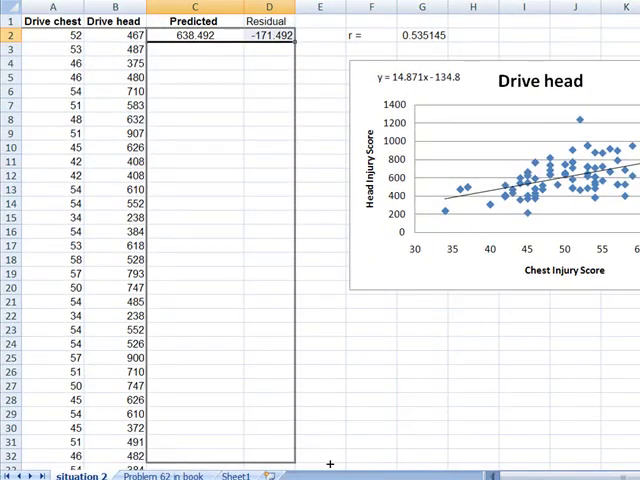
Fill the C2:D2 Predicted and Residual formulas down to the last data row.
scroll(down, 3)
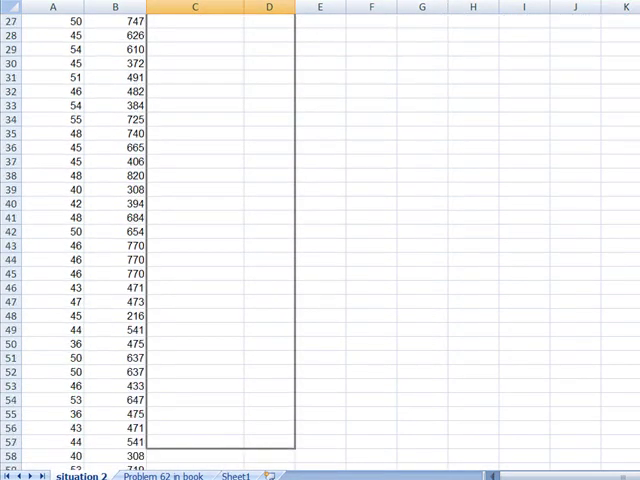
scroll(down, 3)
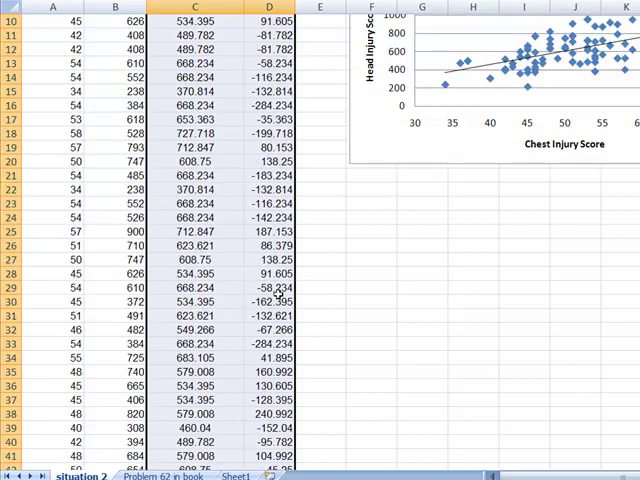
scroll(up, 3)
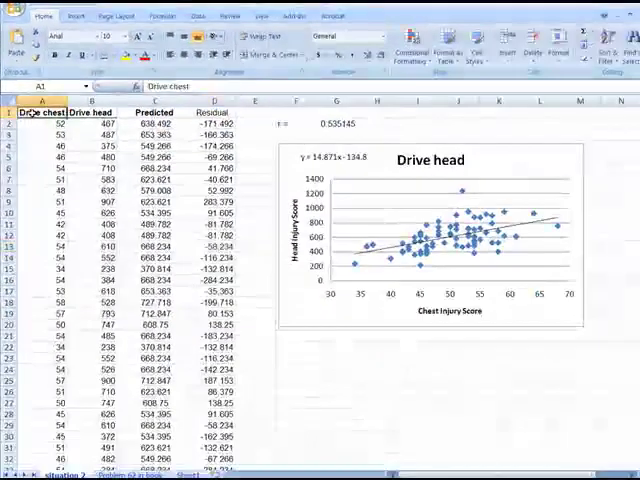
Select Drive chest A1:A99 and Residual D1:D99, scrolling down to row 99.
scroll(down, 3)
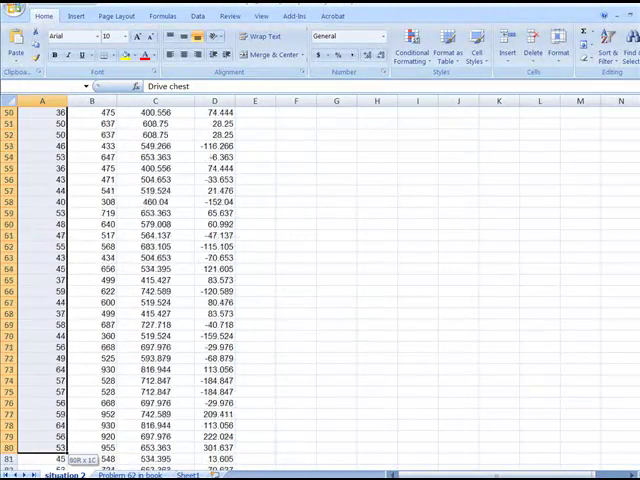
scroll(down, 3)
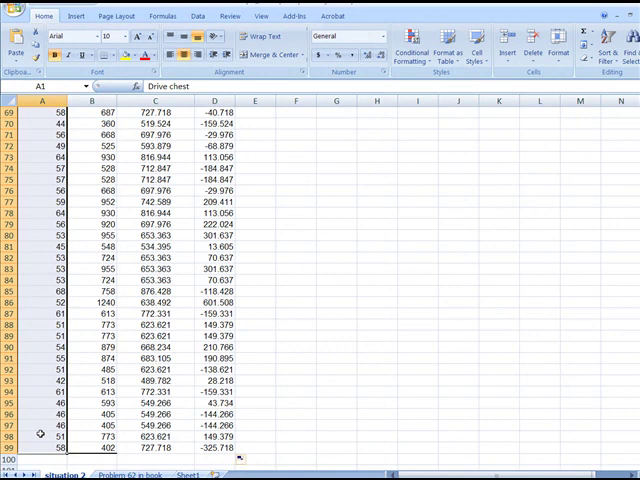
scroll(down, 3)
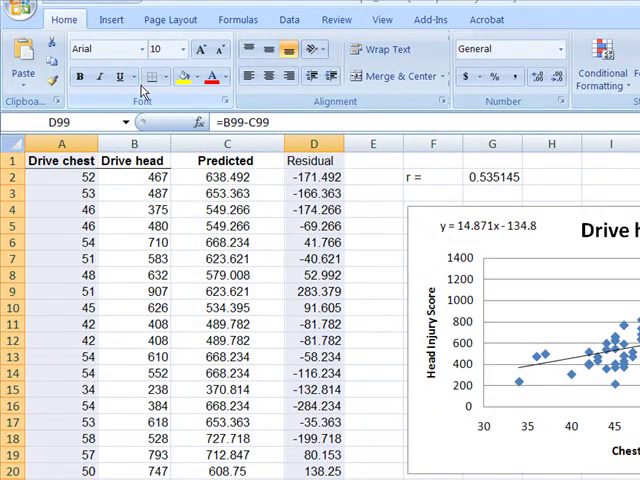
Insert a markers-only scatter chart of the selected Drive chest and Residual data.
click(111, 19)
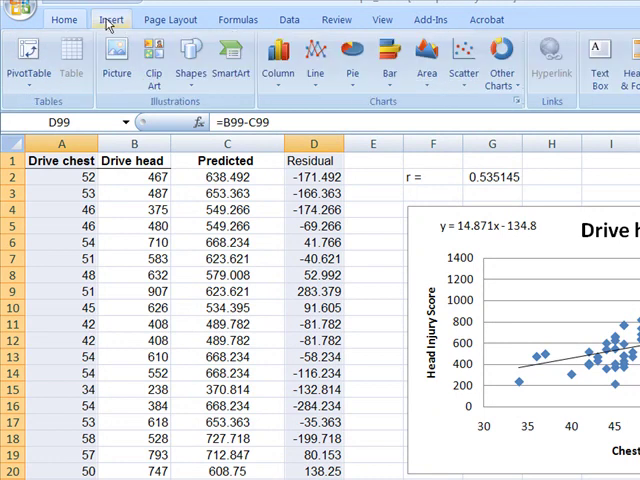
click(461, 55)
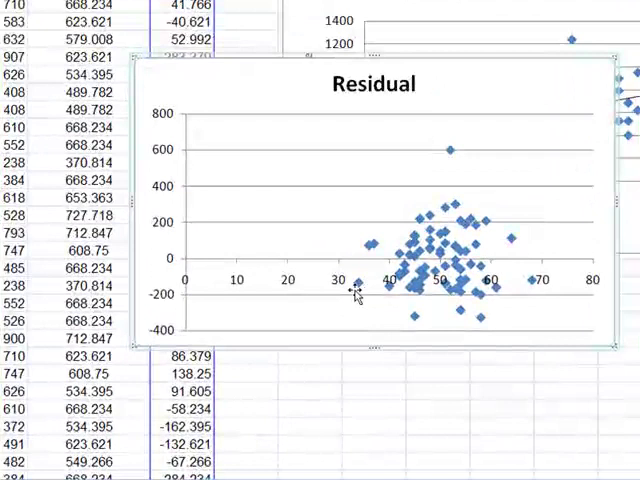
Set the Residual chart's horizontal axis minimum to a fixed value of 30.
right_click(355, 290)
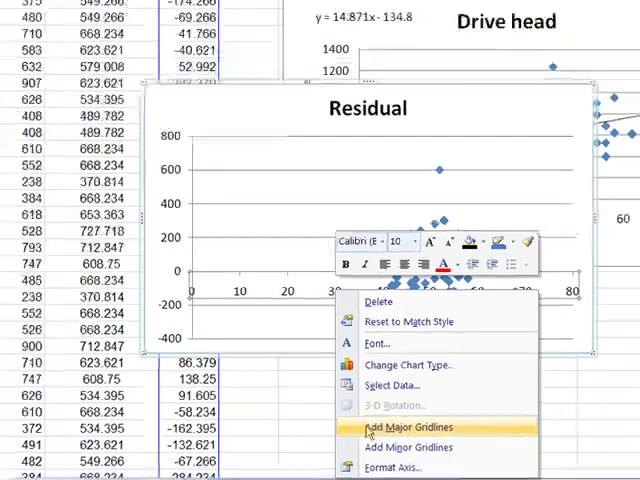
click(385, 472)
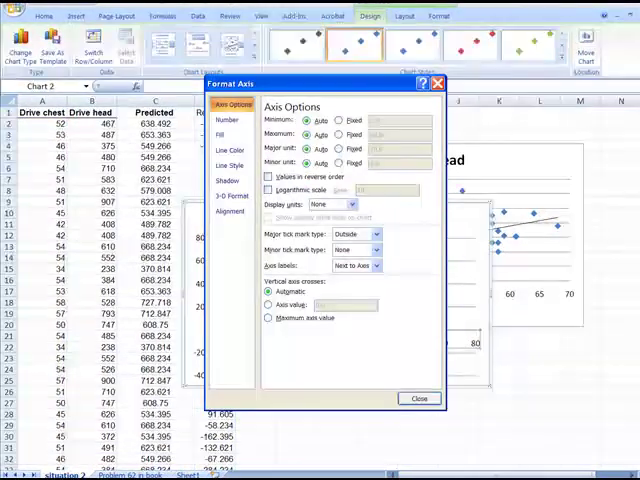
drag(330, 83, 318, 27)
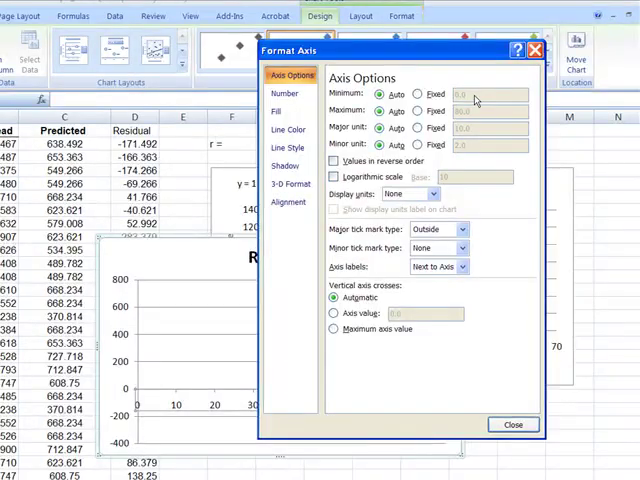
click(419, 90)
text(30)
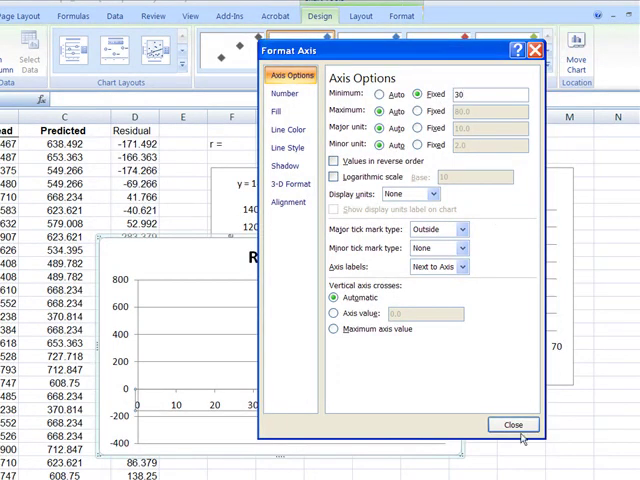
click(513, 424)
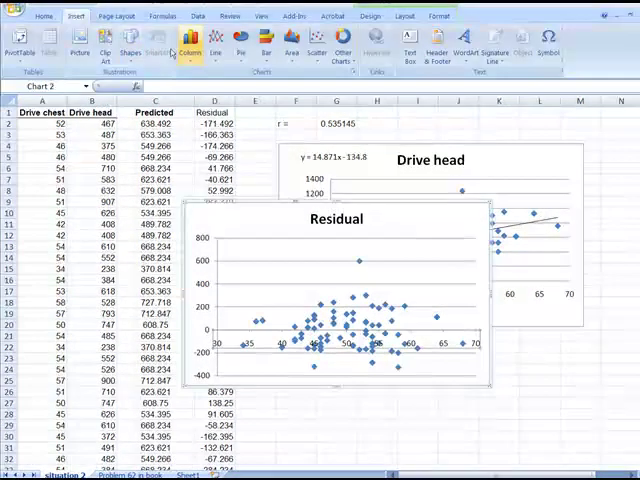
Draw an arrow along the chart's zero line and style it Intense Line - Dark 1.
click(130, 48)
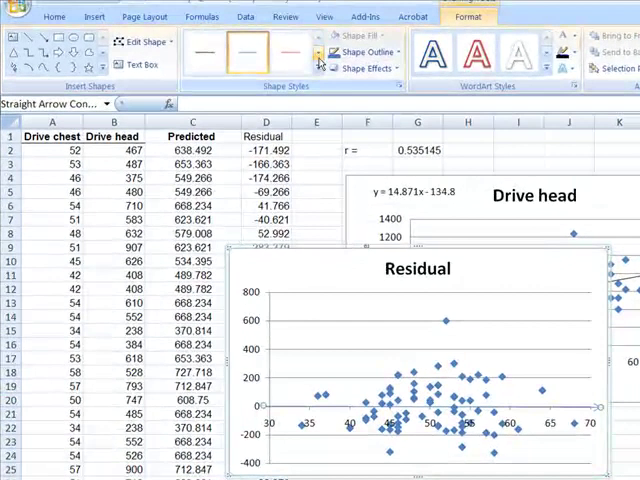
click(285, 52)
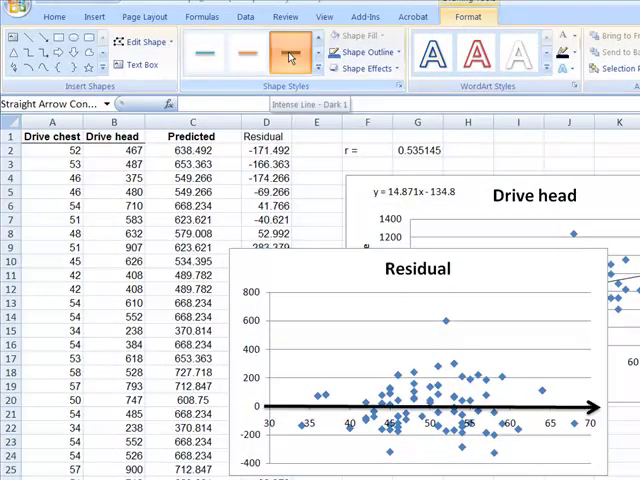
click(286, 54)
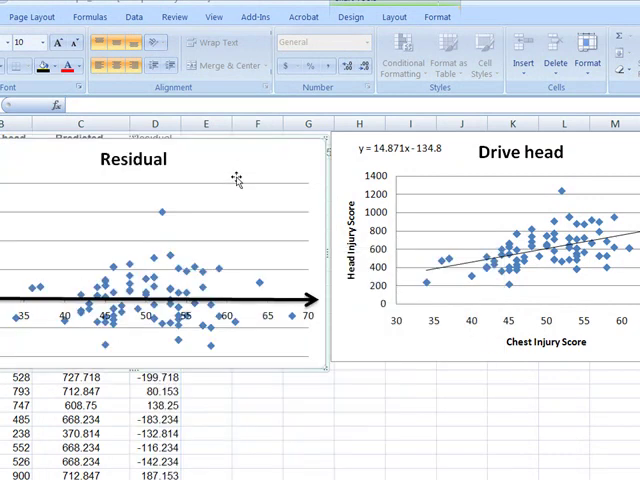
mouse_move(525, 285)
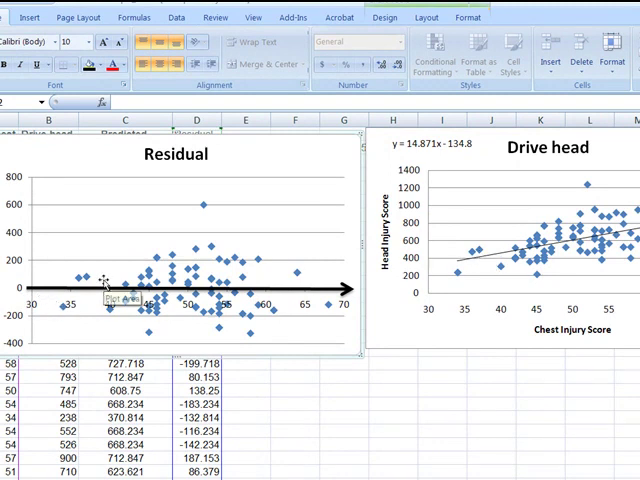
mouse_move(525, 265)
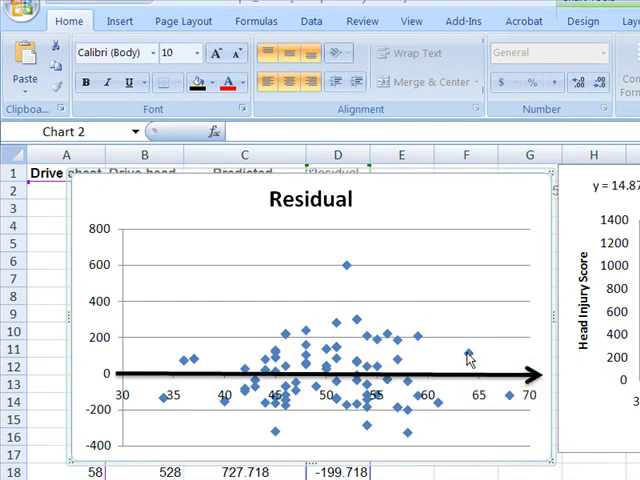
mouse_move(469, 382)
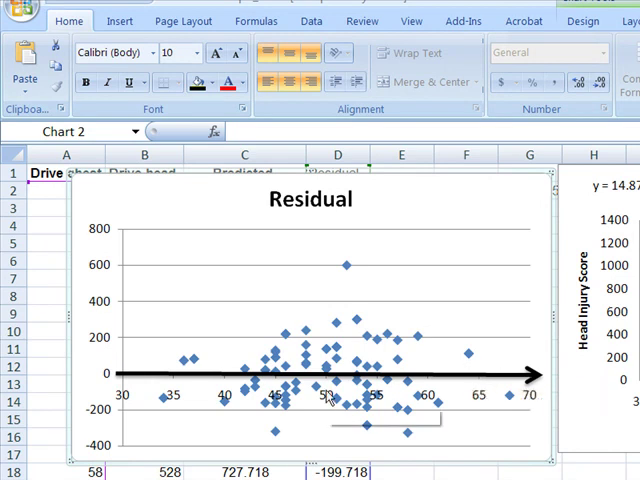
mouse_move(322, 398)
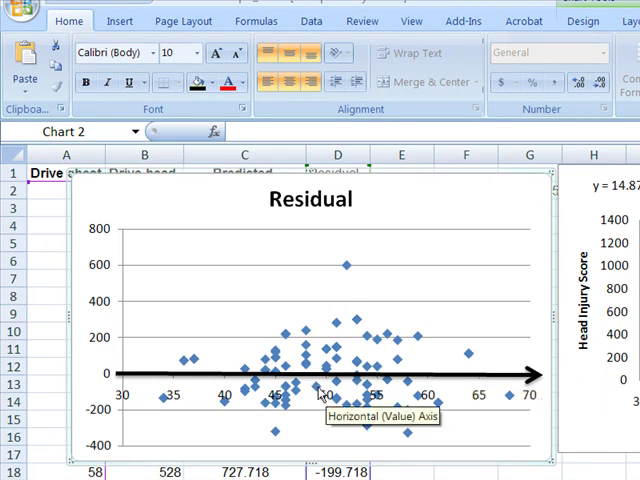
mouse_move(317, 386)
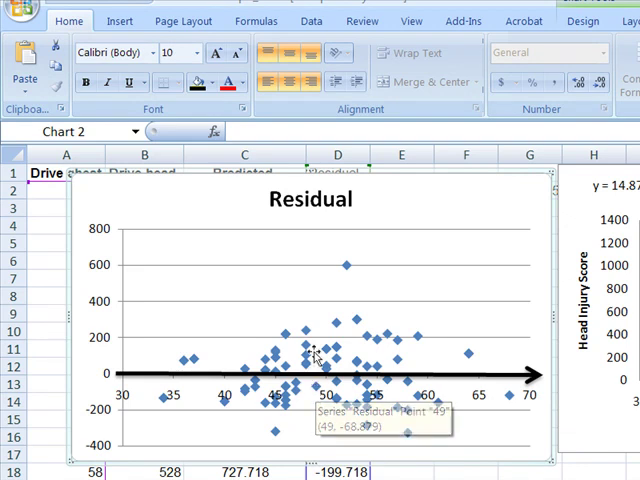
mouse_move(325, 350)
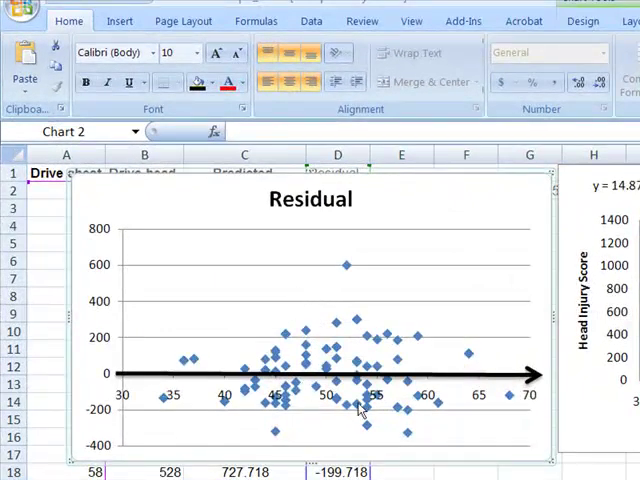
mouse_move(330, 330)
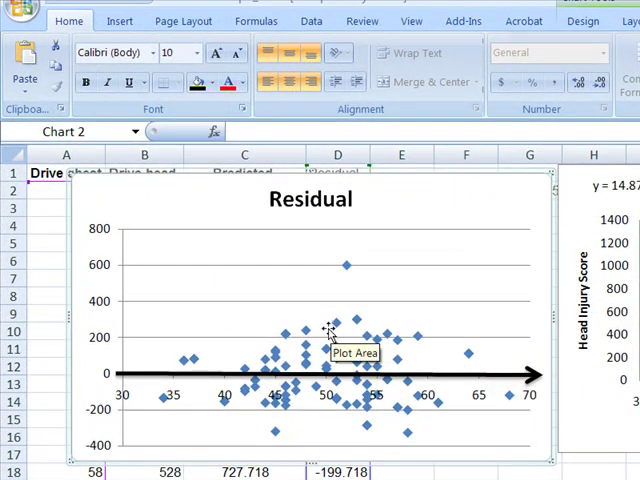
mouse_move(307, 333)
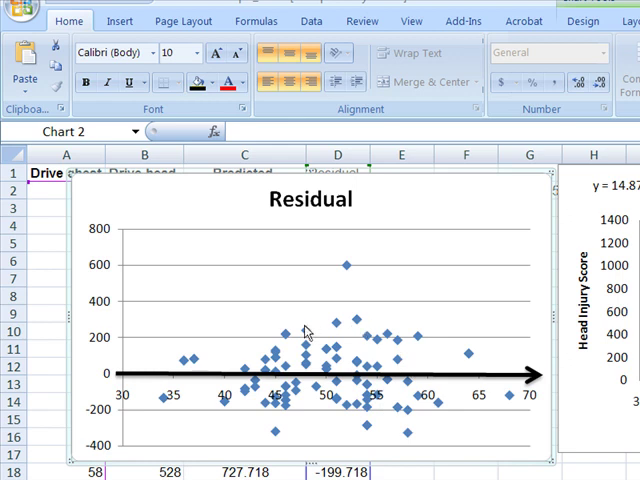
mouse_move(325, 395)
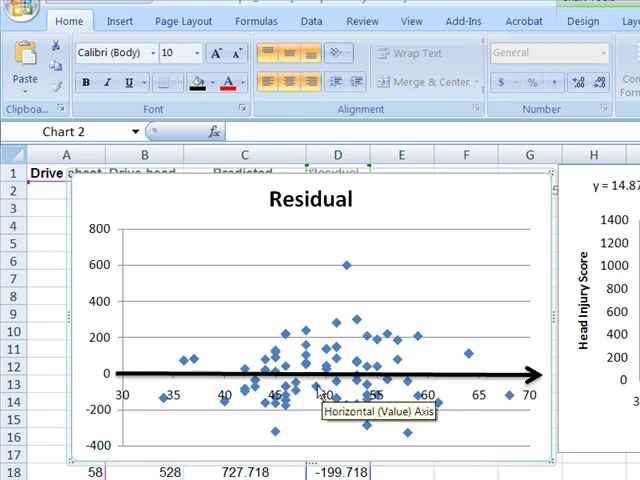
mouse_move(313, 390)
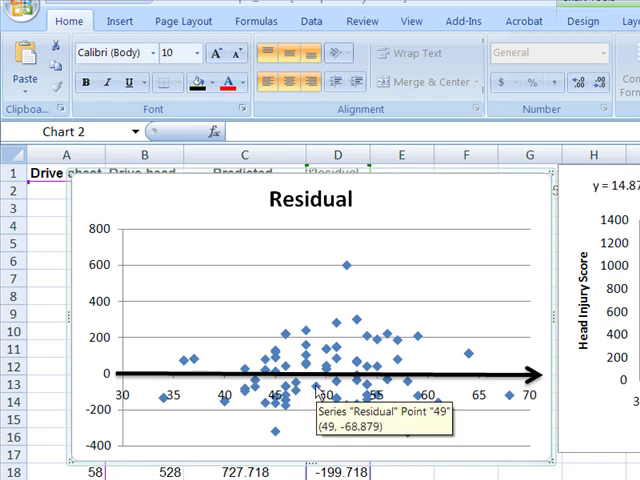